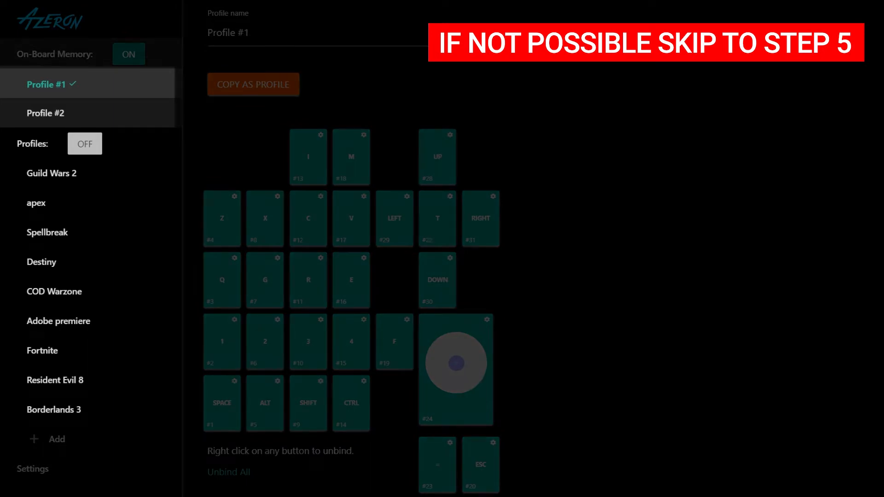
Copy on-board memory Profile #1, then Profile #2, using COPY AS PROFILE.
left_click(32, 468)
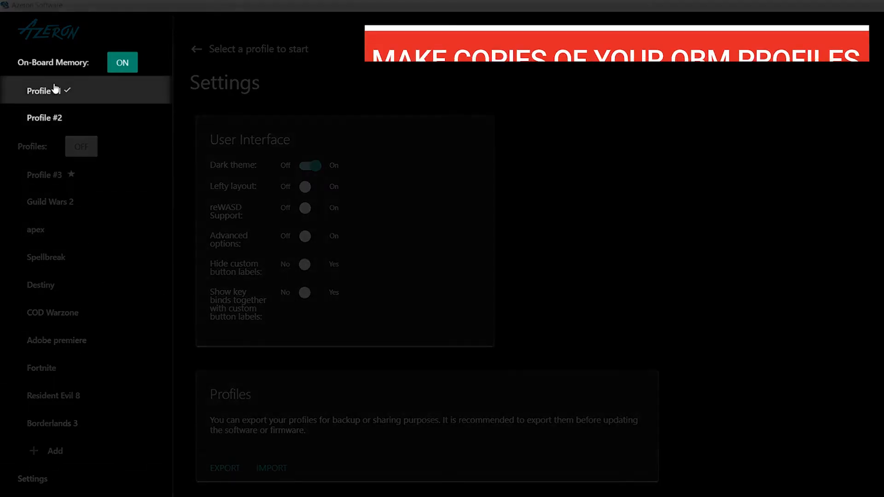
left_click(45, 90)
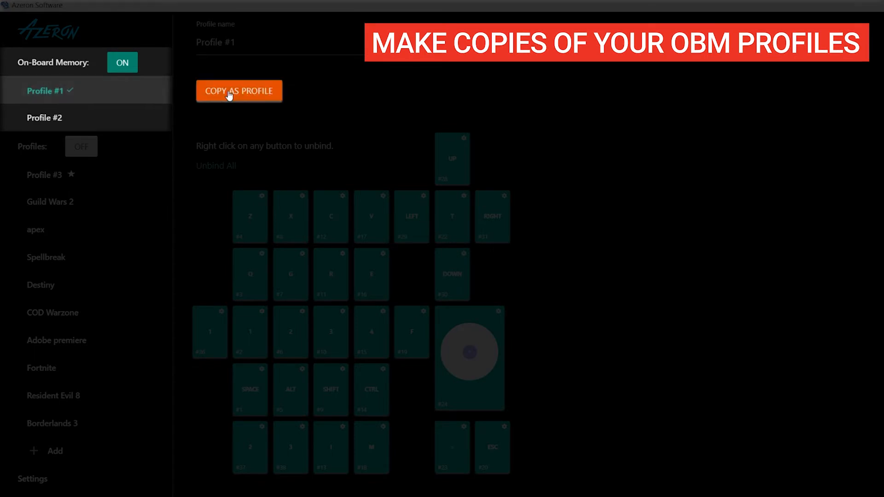
left_click(238, 91)
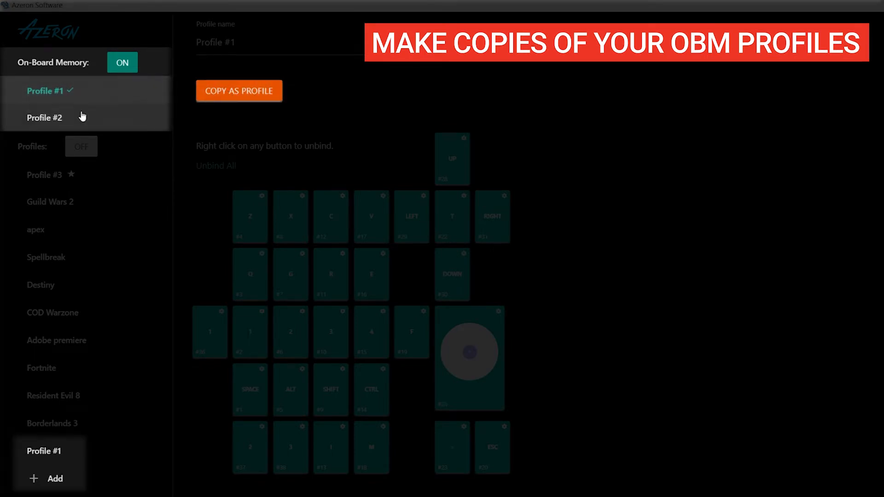
left_click(45, 118)
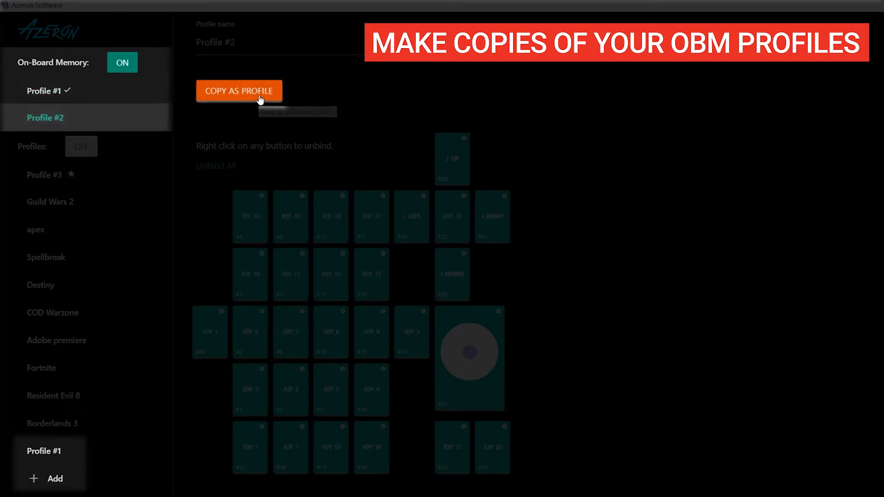
left_click(239, 91)
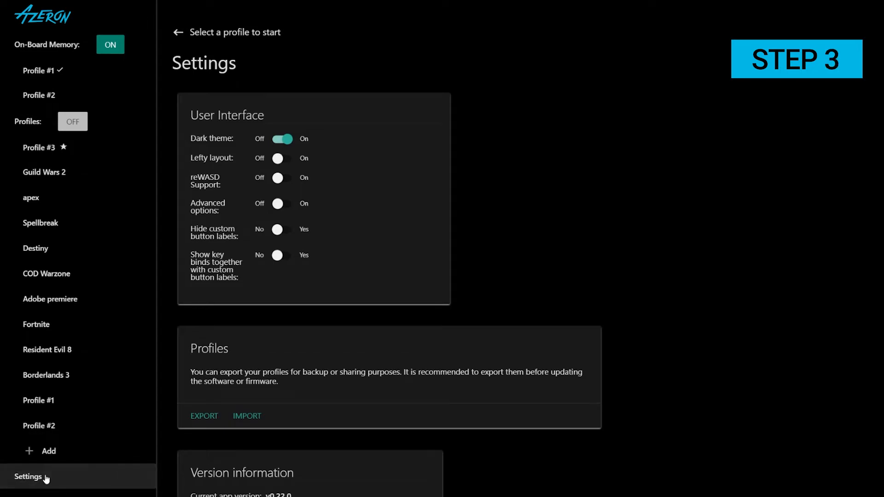
Export all profiles as an azeron-profiles file into a new Documents\PROFILES folder.
left_click(204, 416)
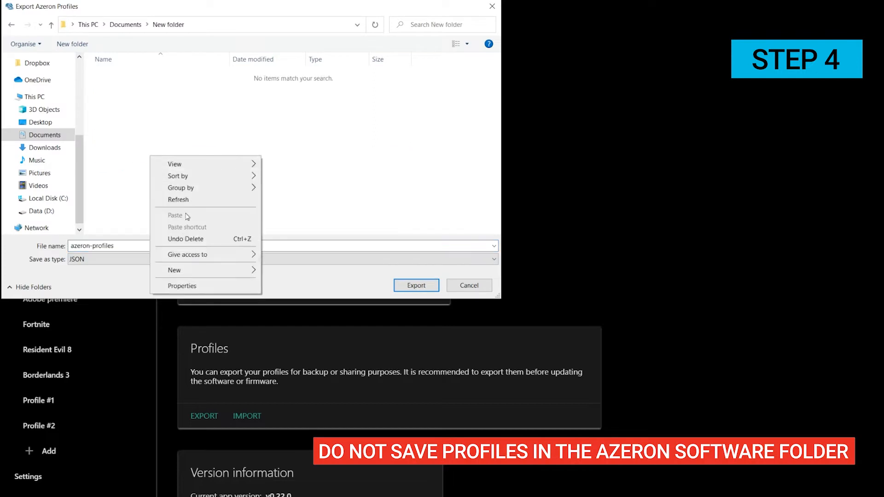
left_click(173, 270)
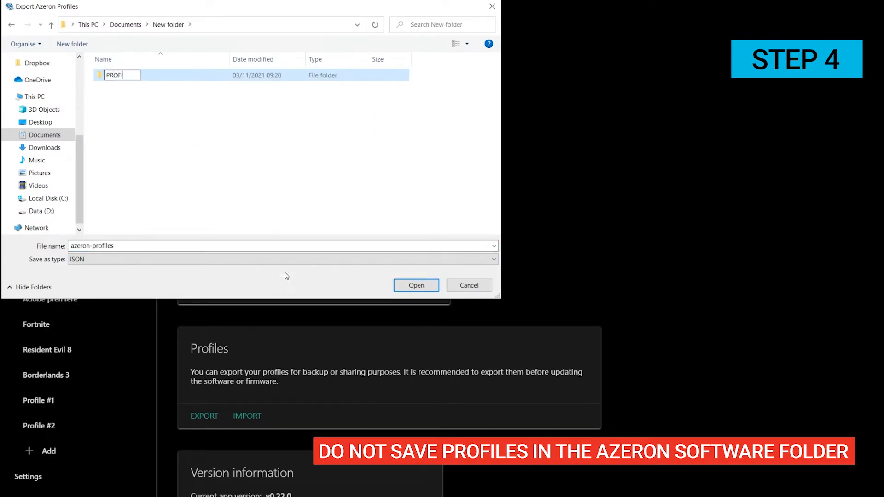
double_click(116, 74)
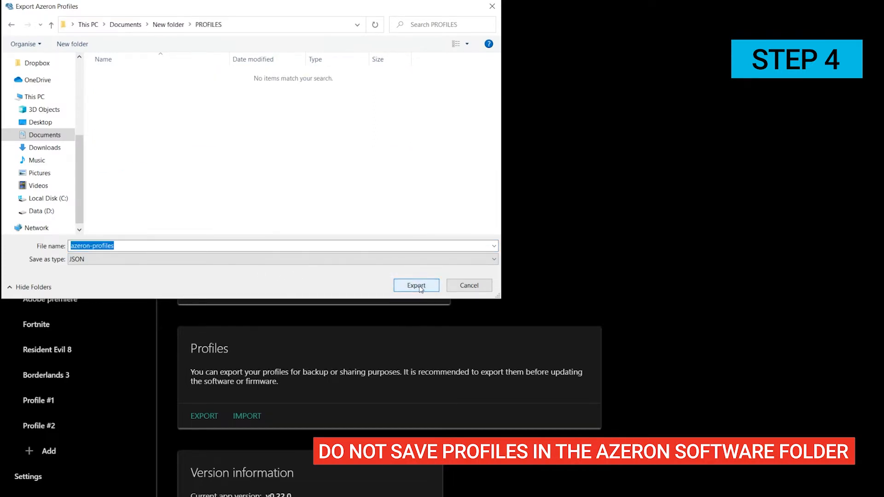
left_click(416, 285)
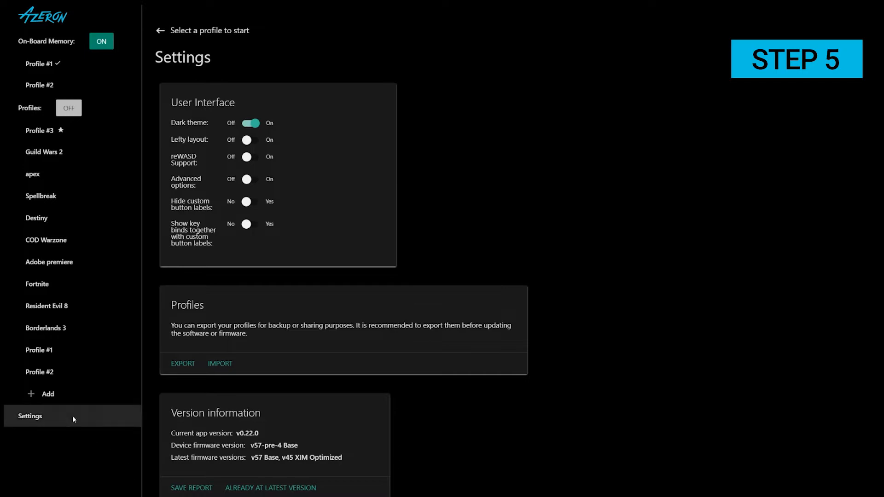
mouse_move(149, 410)
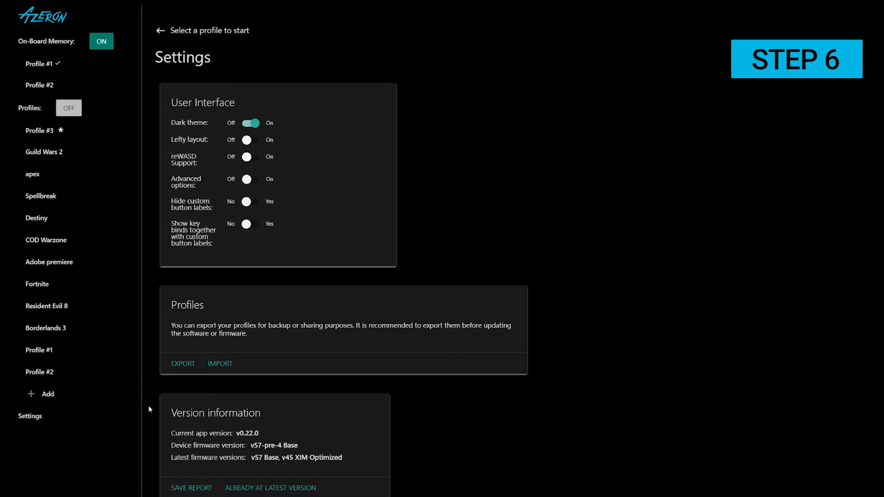
scroll("down", 3)
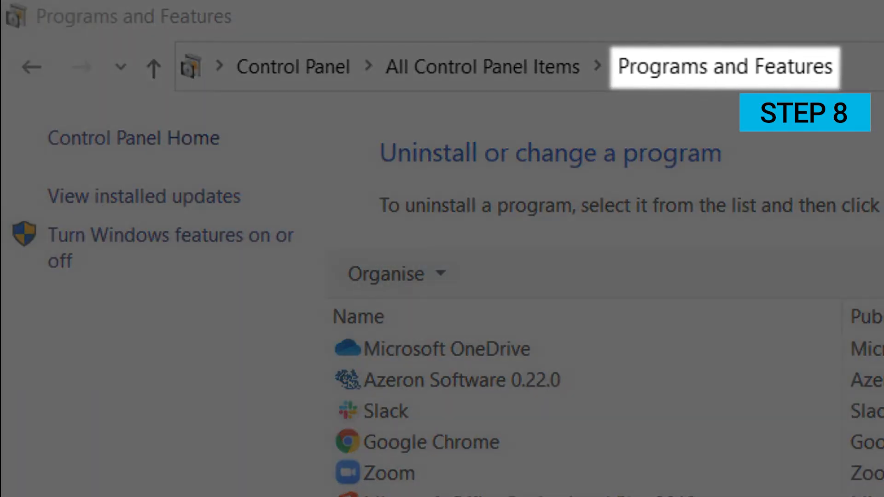
Uninstall Azeron Software 0.22.0 from Programs and Features and confirm.
scroll("down", 3)
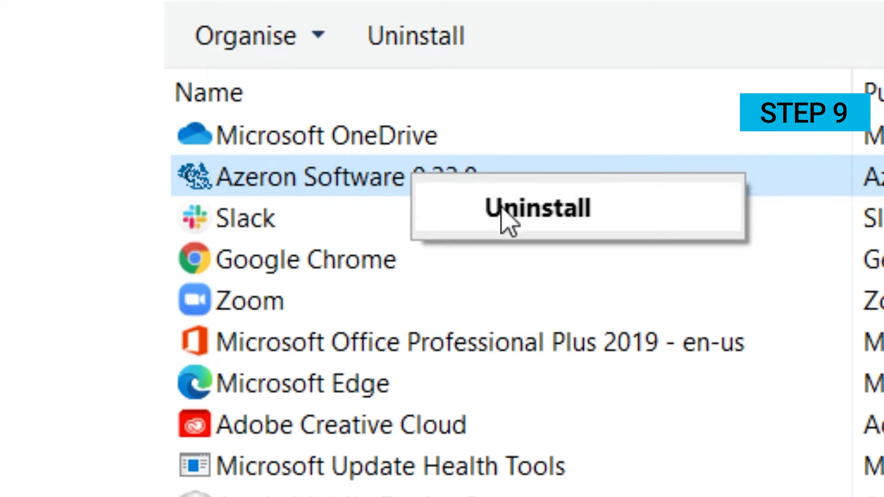
left_click(537, 208)
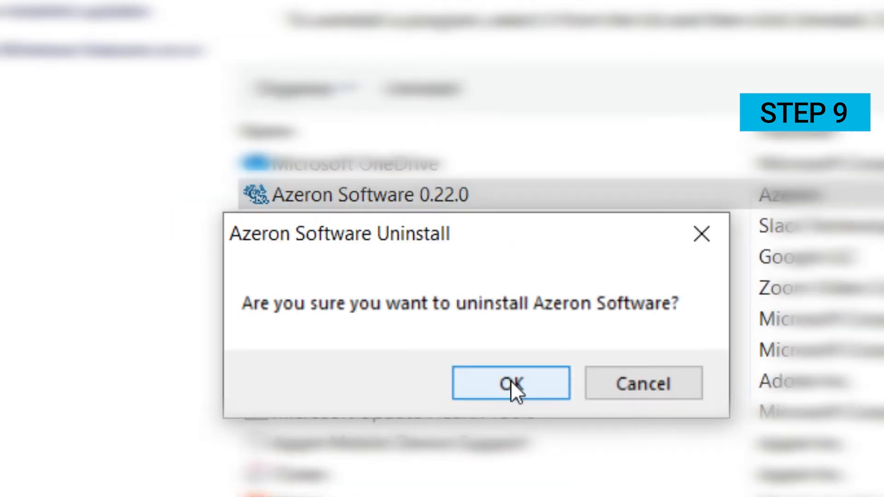
left_click(509, 383)
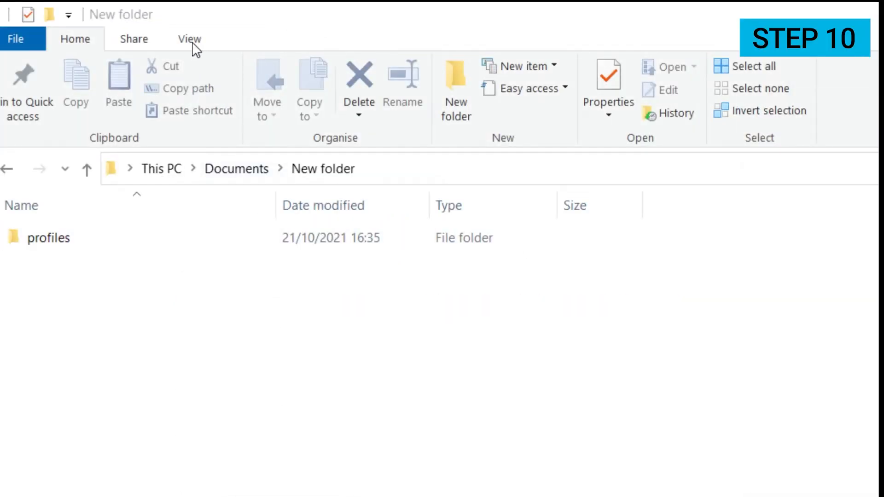
Turn on Hidden items and select everything in AppData\Roaming\Azeron Software.
left_click(189, 39)
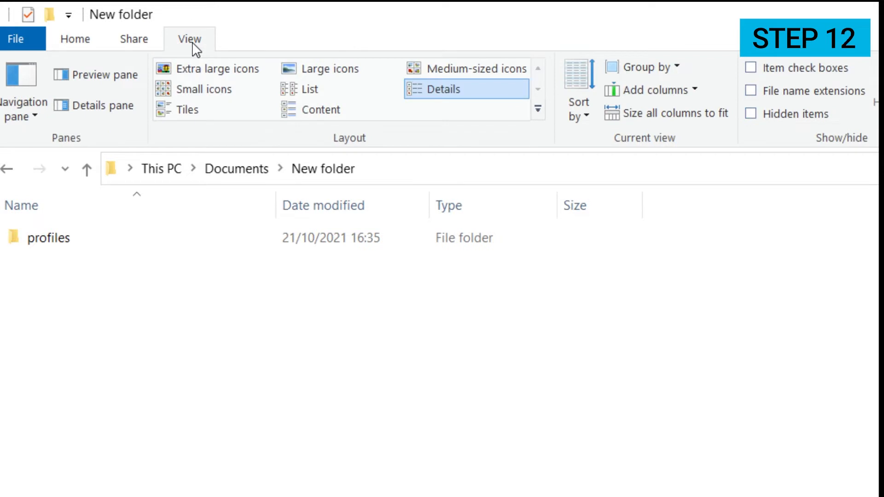
mouse_move(751, 114)
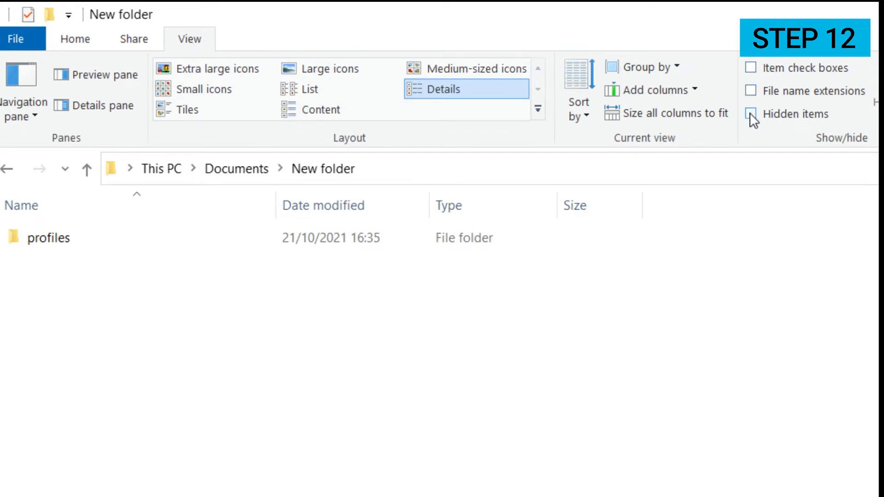
left_click(751, 113)
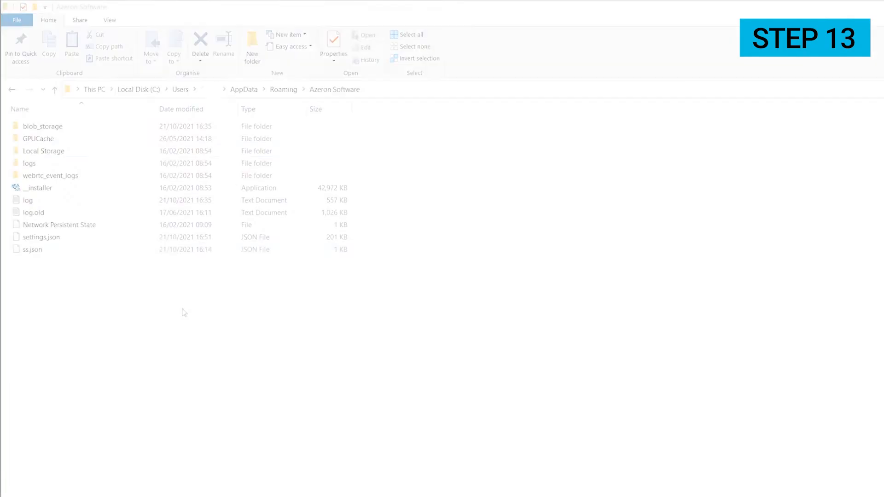
left_click(410, 34)
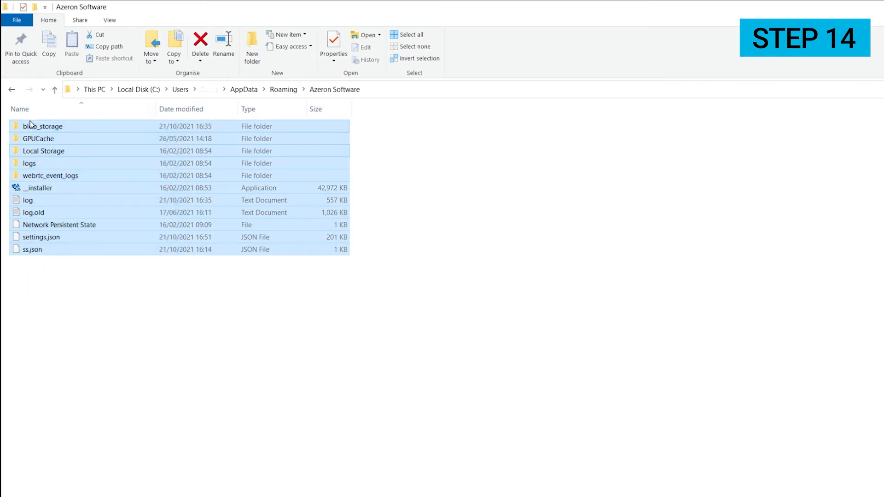
left_click(201, 42)
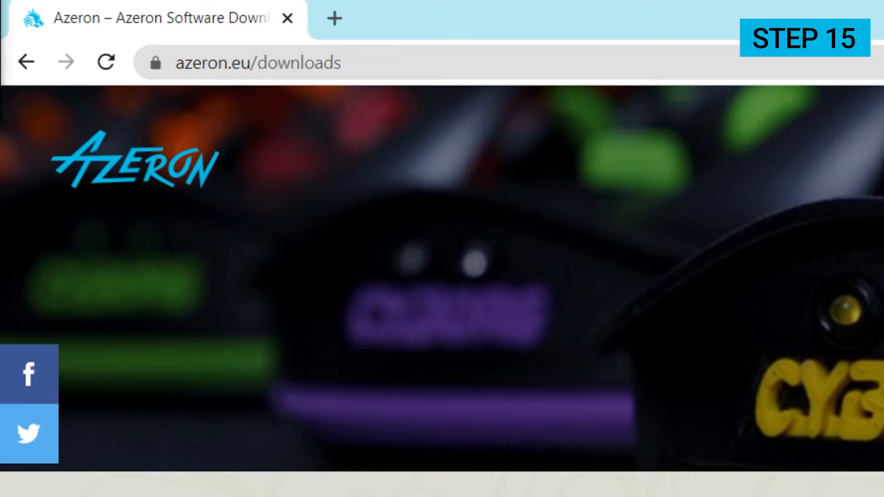
Download Cyborg Firmware v57 and, from the Archive section, Firmware v28.
left_click(262, 63)
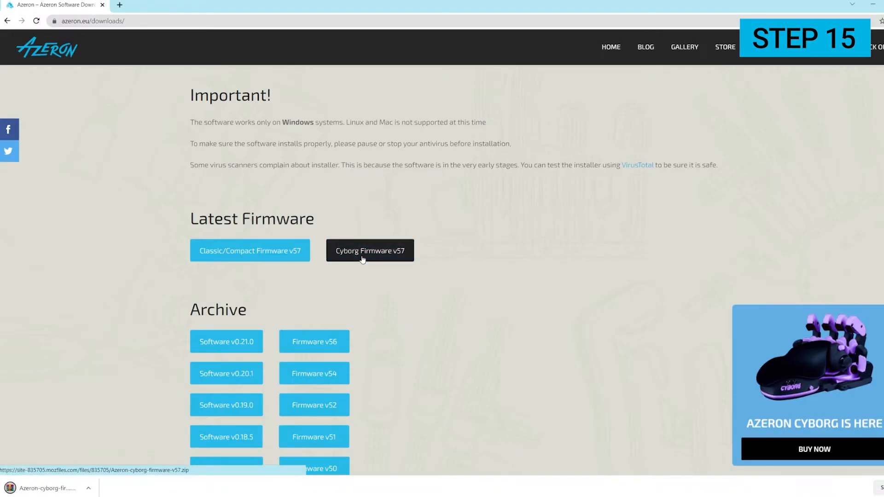
scroll("down", 3)
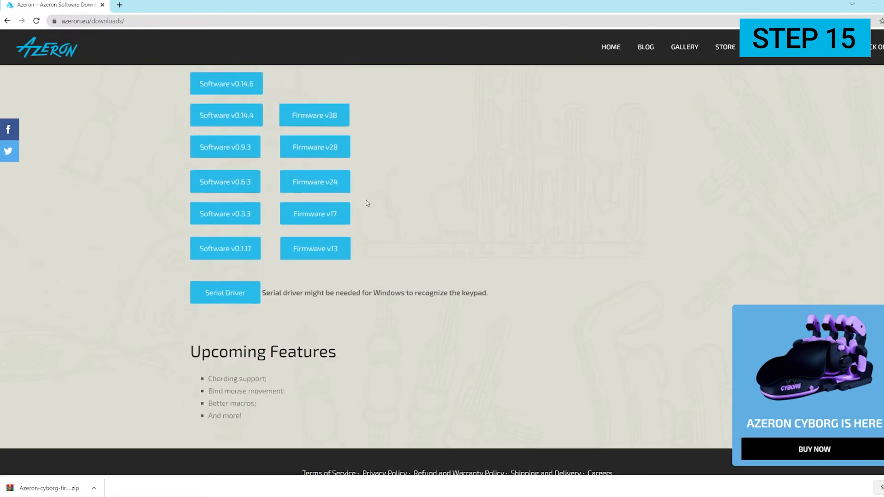
left_click(314, 148)
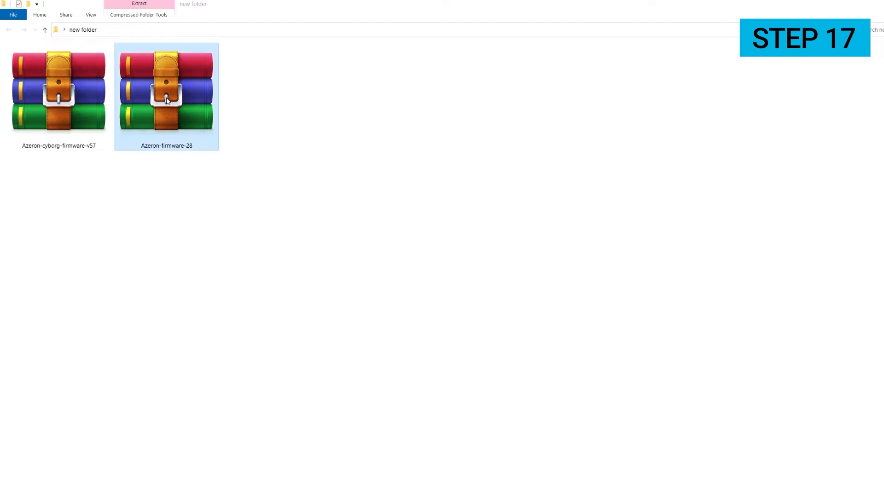
Extract Azeron-firmware-28 into its own folder and open it.
right_click(166, 97)
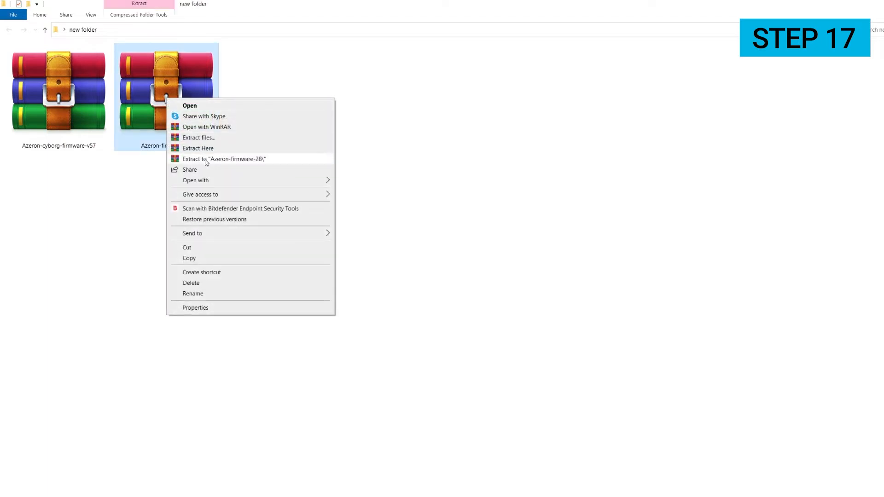
left_click(224, 158)
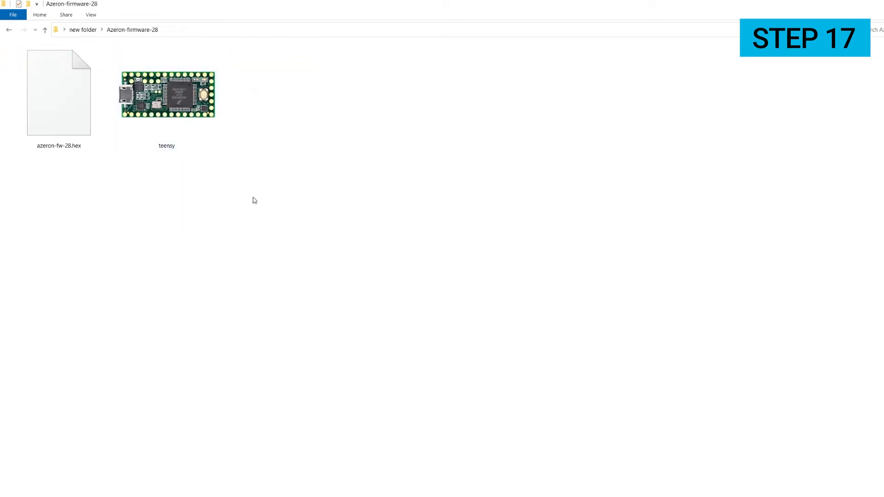
left_click(164, 94)
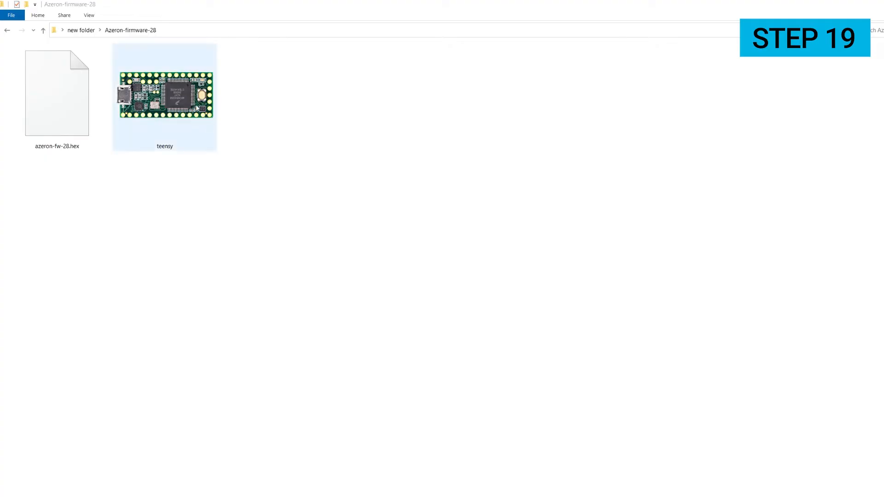
Launch Teensy Loader from the firmware 28 folder and choose a HEX file.
double_click(165, 96)
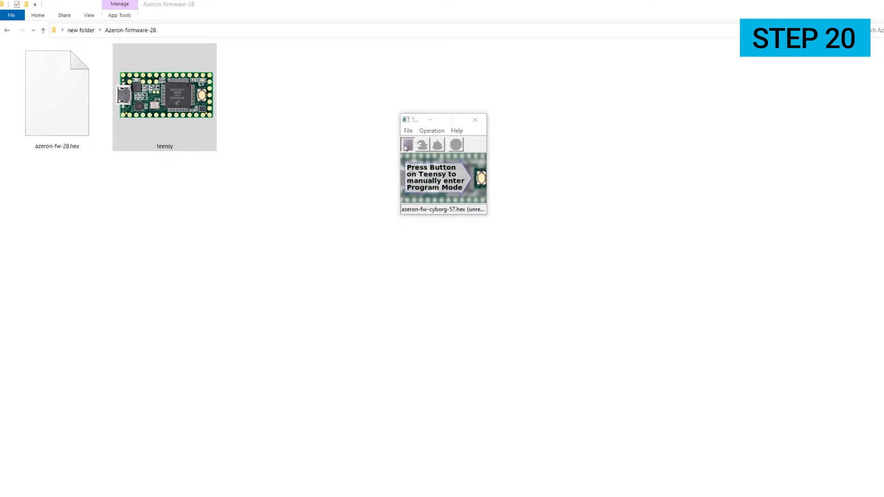
left_click(408, 130)
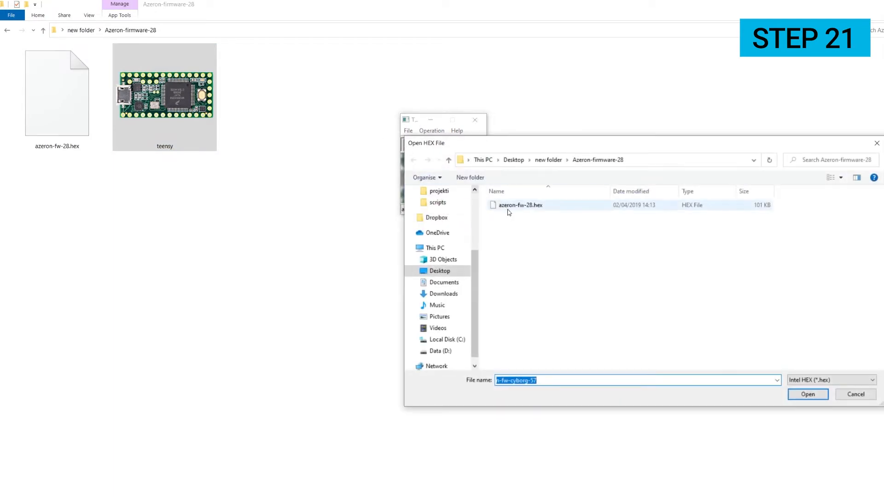
left_click(807, 394)
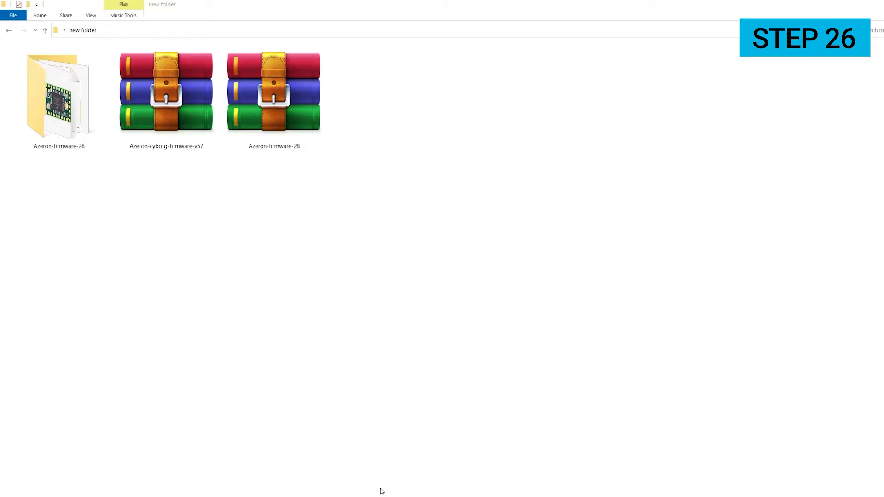
Extract the Azeron-cyborg-firmware-v57 archive and open its folder.
right_click(165, 93)
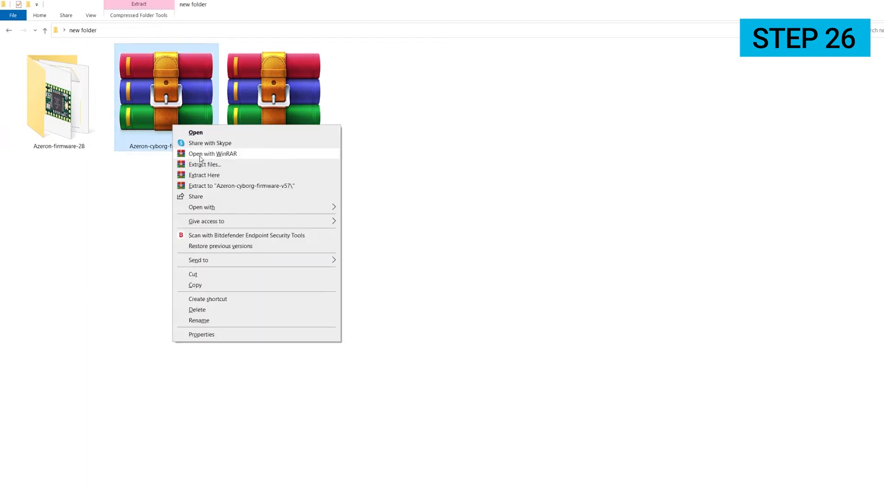
left_click(204, 175)
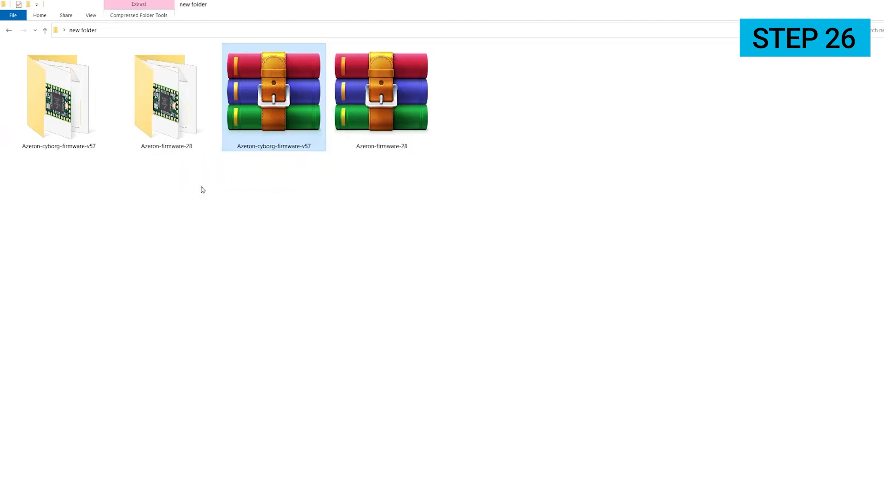
double_click(273, 90)
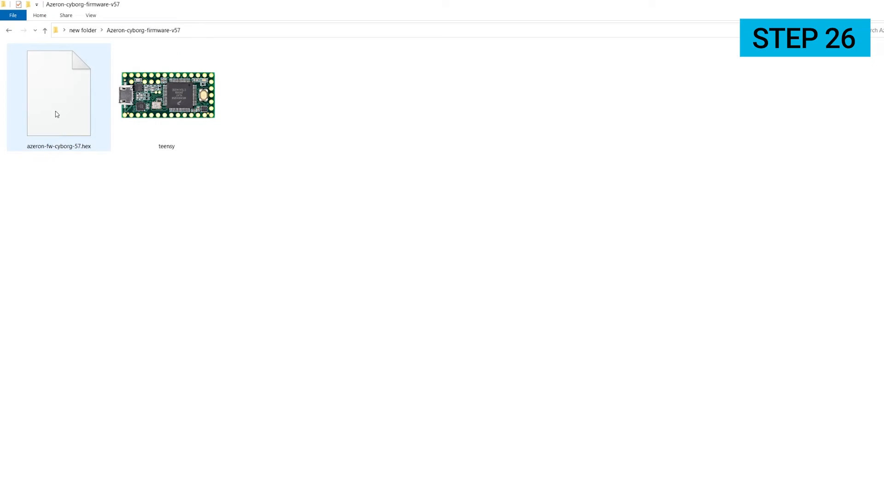
left_click(101, 241)
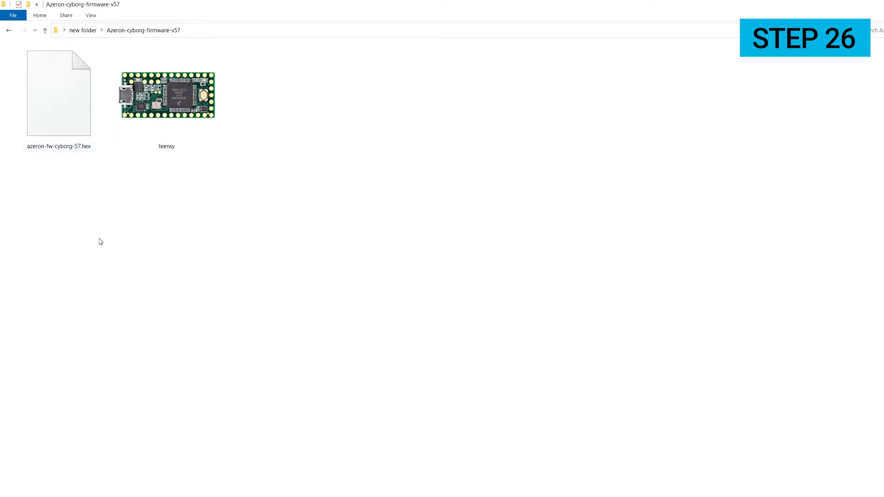
left_click(166, 95)
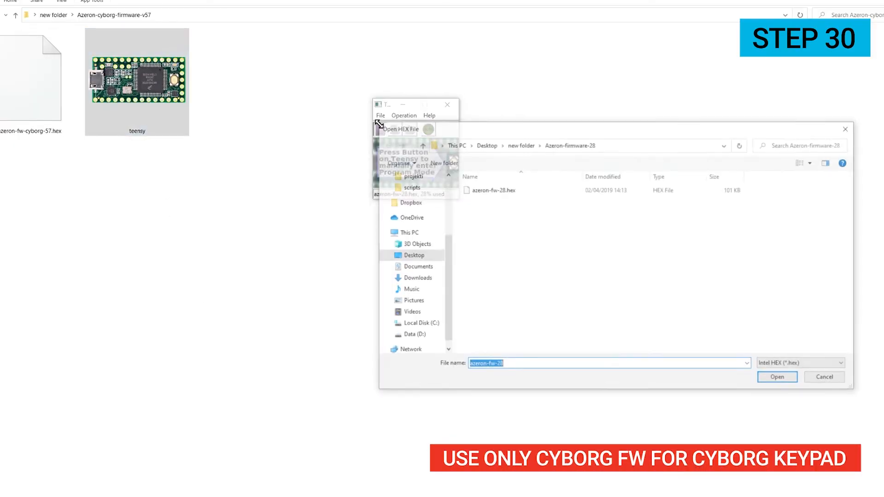
Load azeron-fw-cyborg-57.hex from Azeron-cyborg-firmware-v57, then Program and Reboot.
left_click(520, 145)
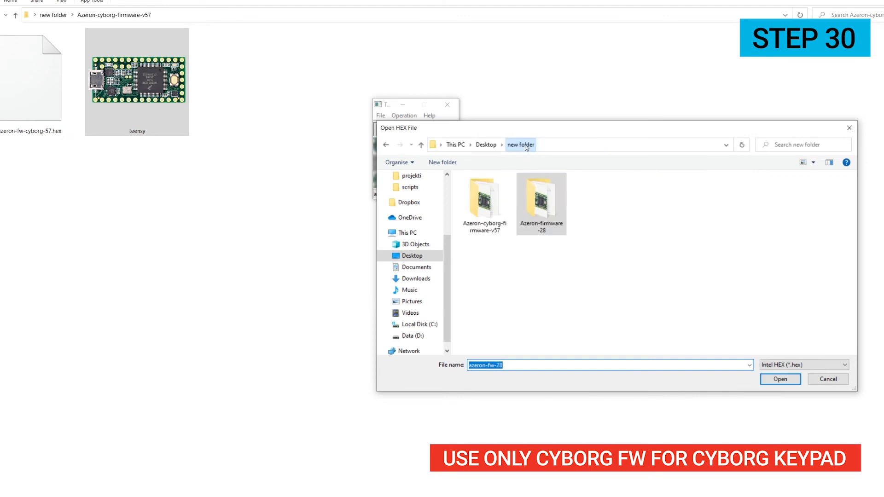
double_click(484, 199)
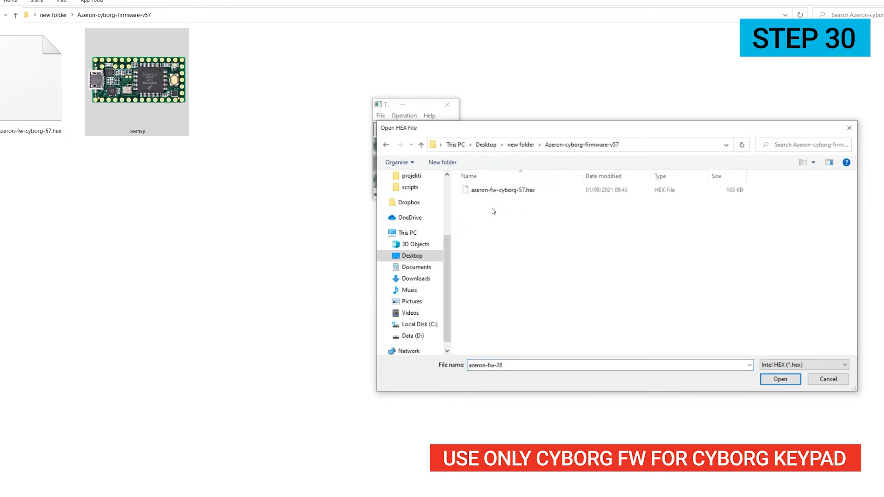
left_click(502, 189)
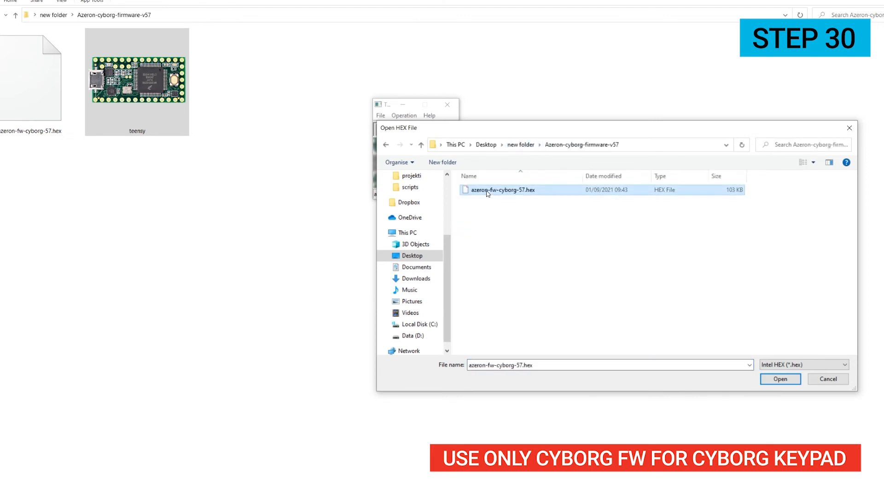
left_click(779, 379)
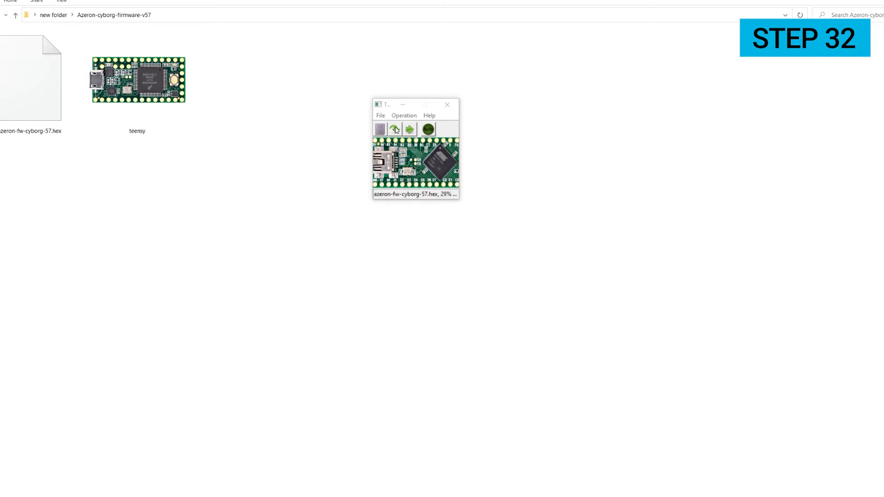
left_click(410, 129)
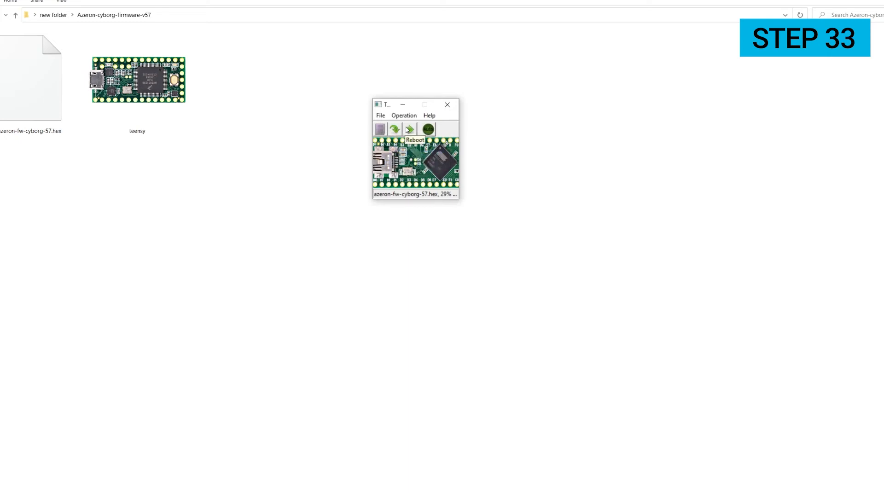
left_click(408, 129)
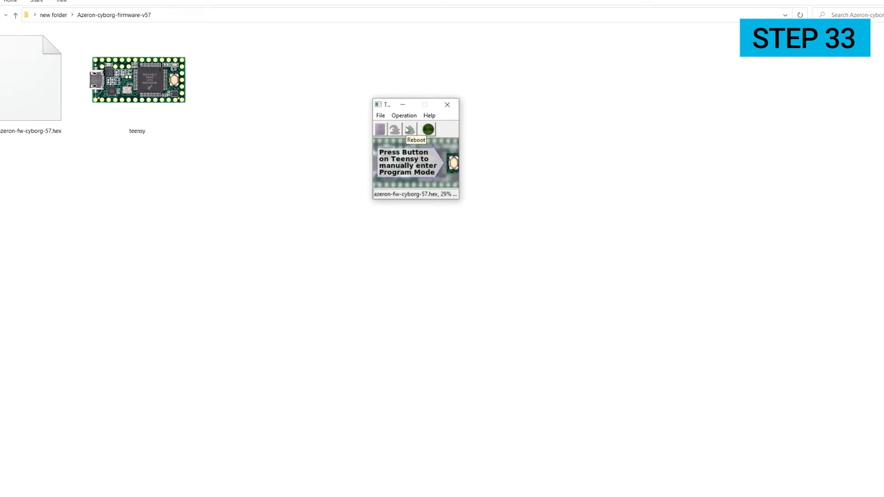
mouse_move(447, 105)
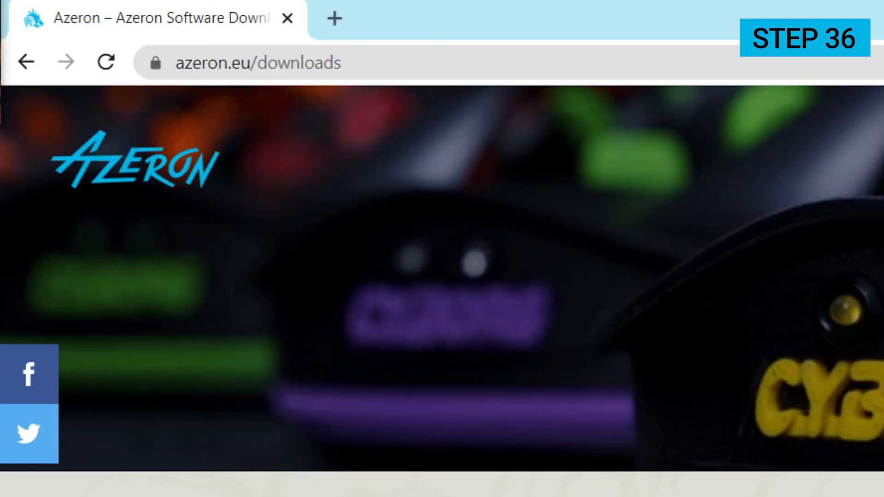
Download the Azeron Software v0.22.0 installer and run the exe.
left_click(632, 193)
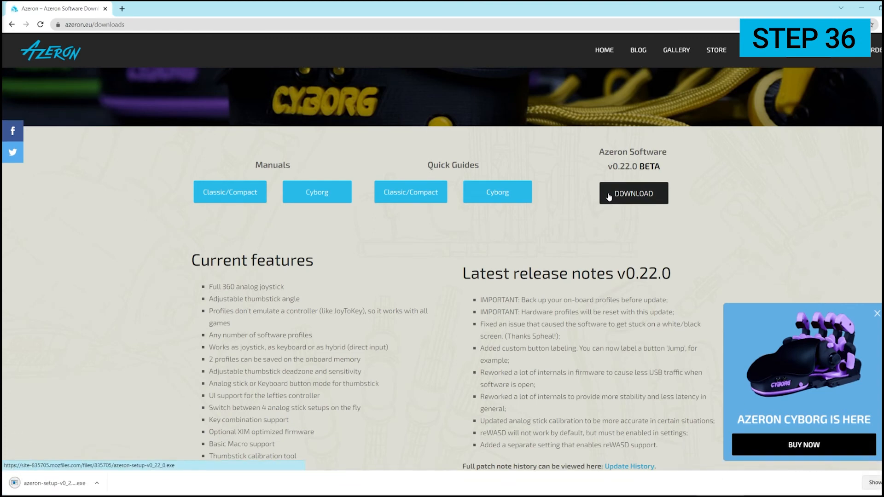
mouse_move(187, 419)
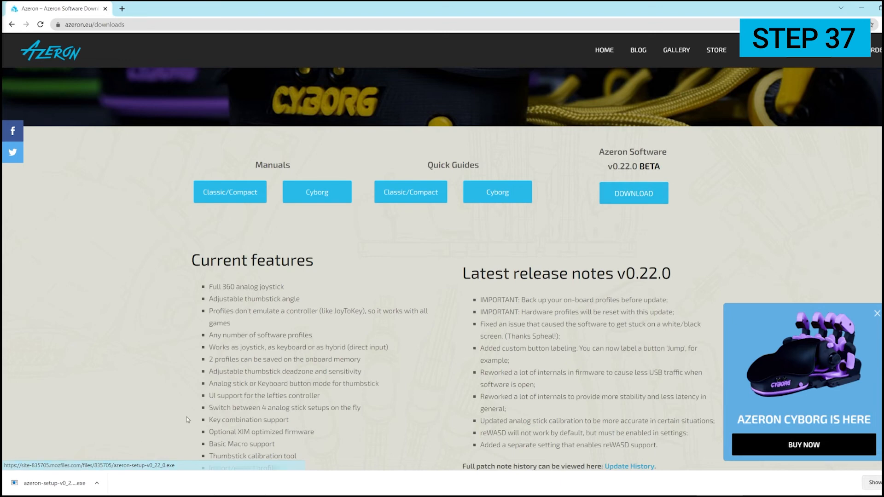
left_click(54, 483)
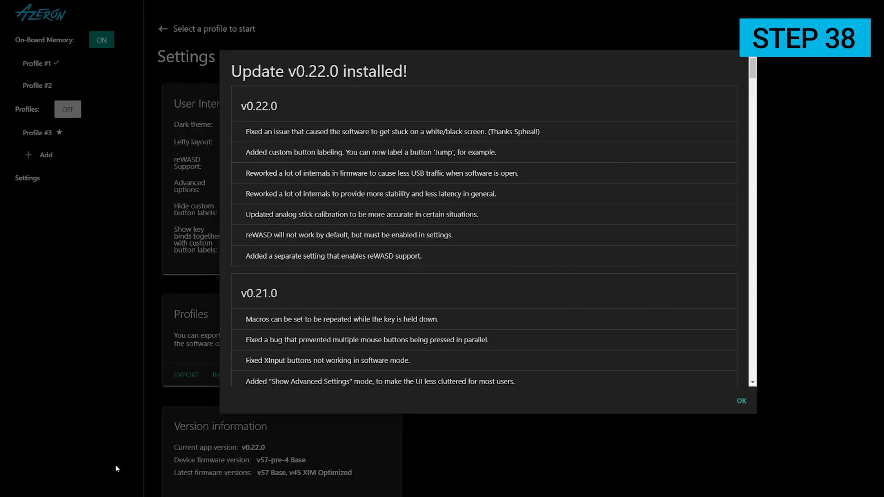
Dismiss the update notes and import profiles from azeron-profiles.json in Settings.
left_click(741, 401)
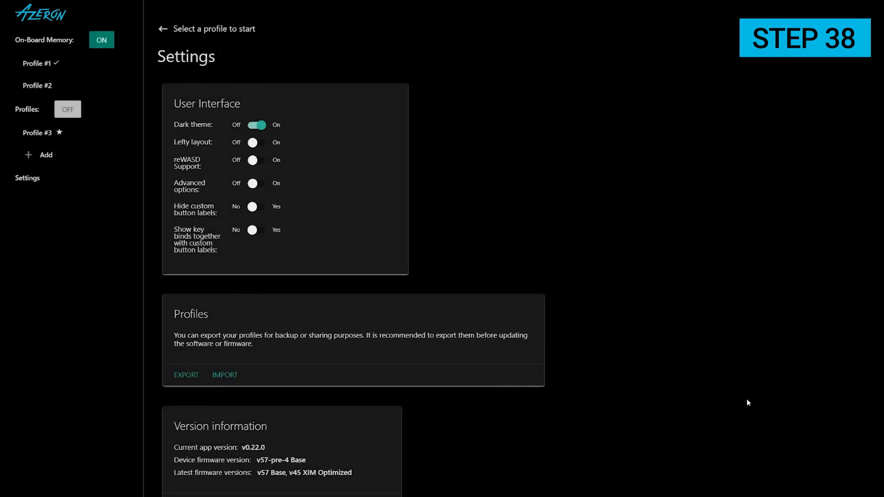
mouse_move(77, 183)
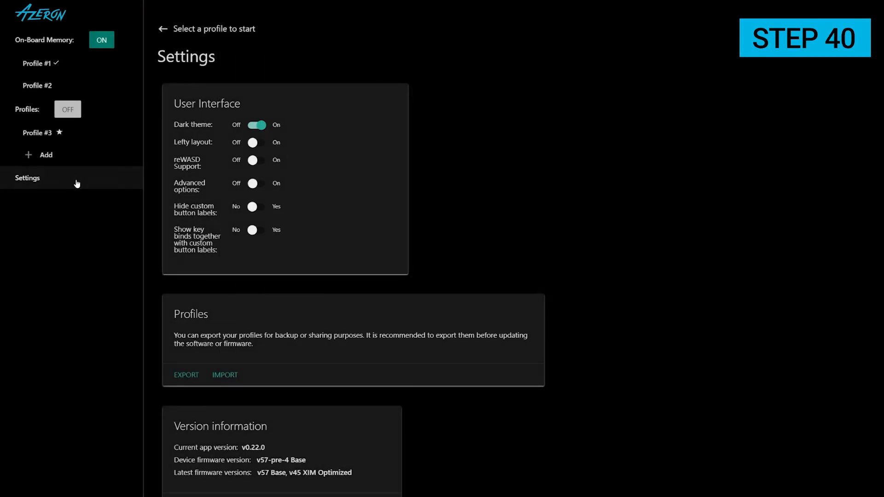
mouse_move(224, 374)
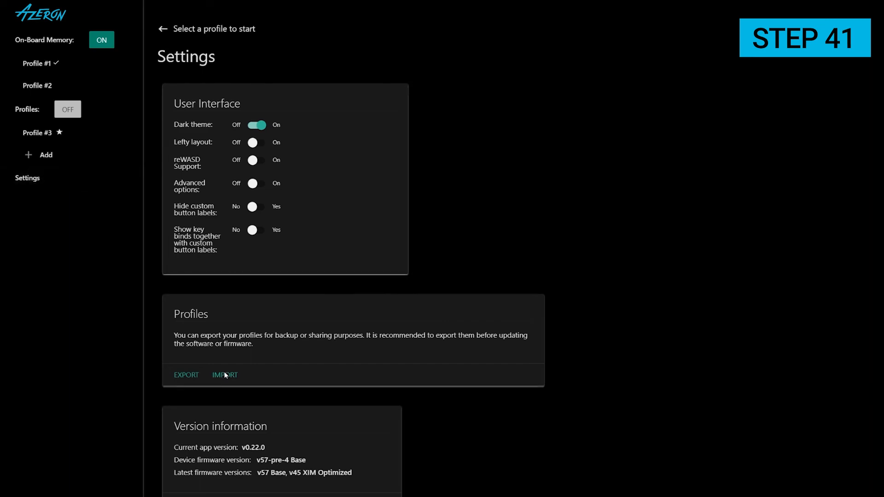
left_click(224, 375)
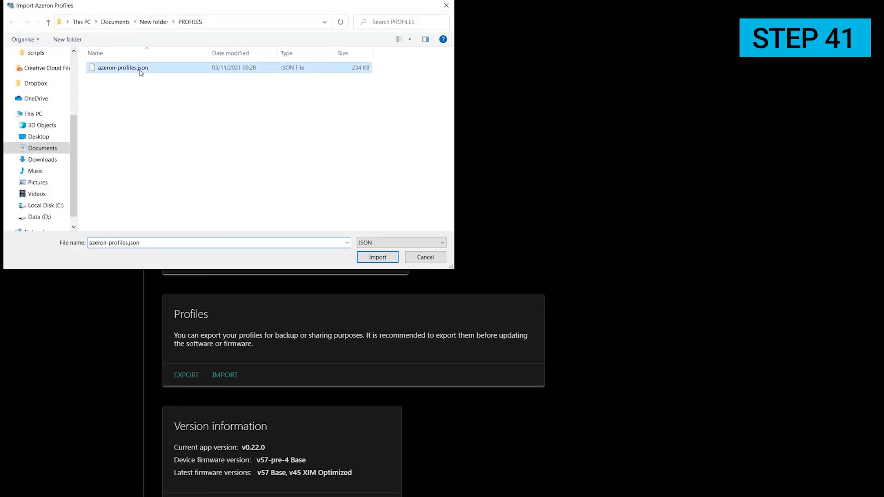
left_click(376, 256)
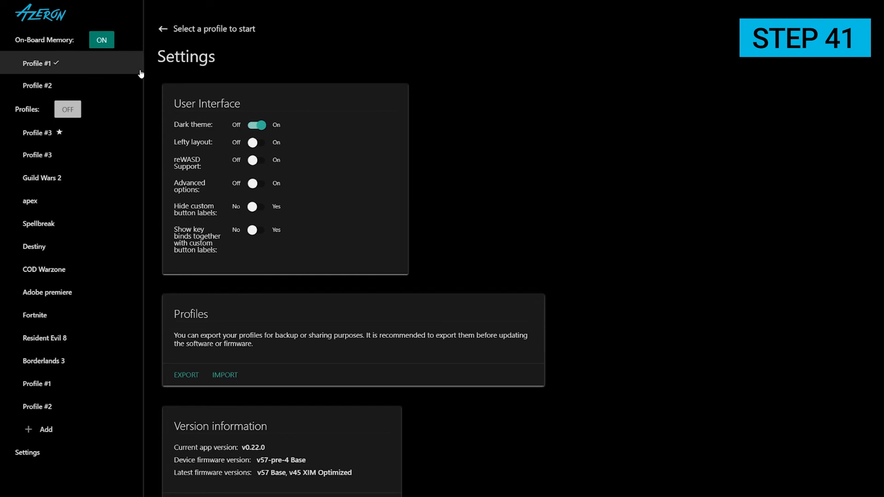
Save imported Profile #1 to on-board slot OBM #1, review Profile #2, then return to Settings.
left_click(37, 383)
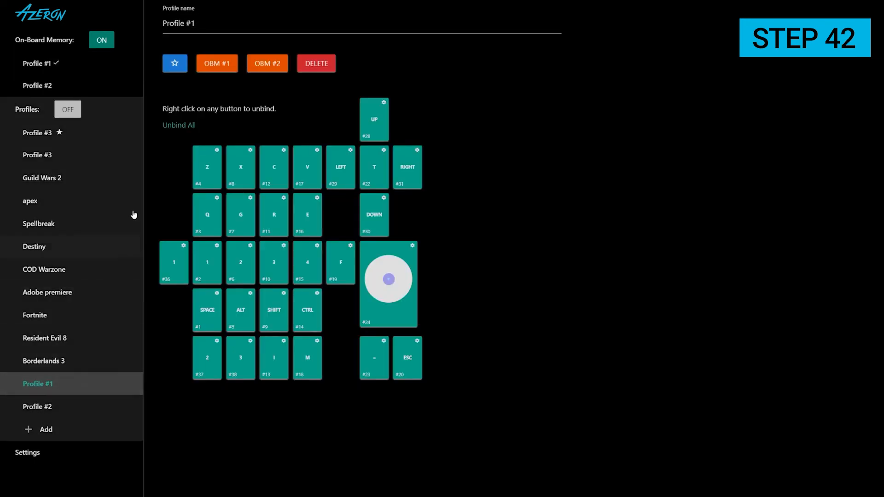
left_click(175, 63)
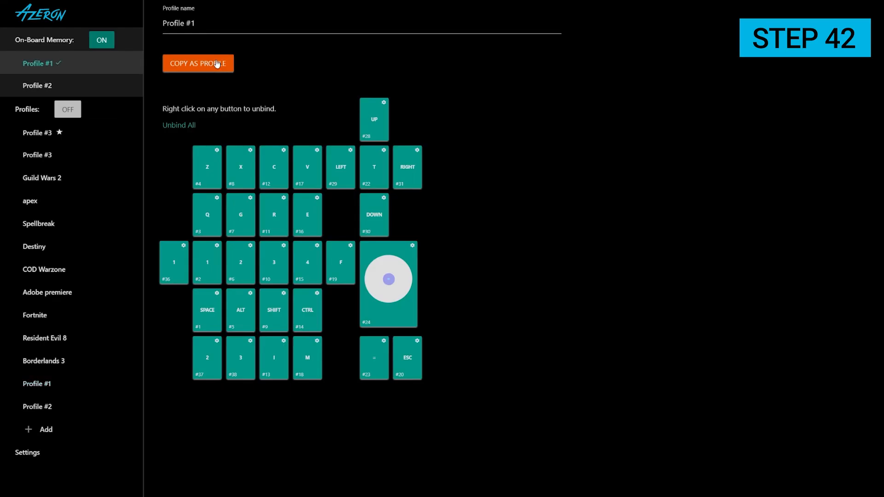
mouse_move(59, 406)
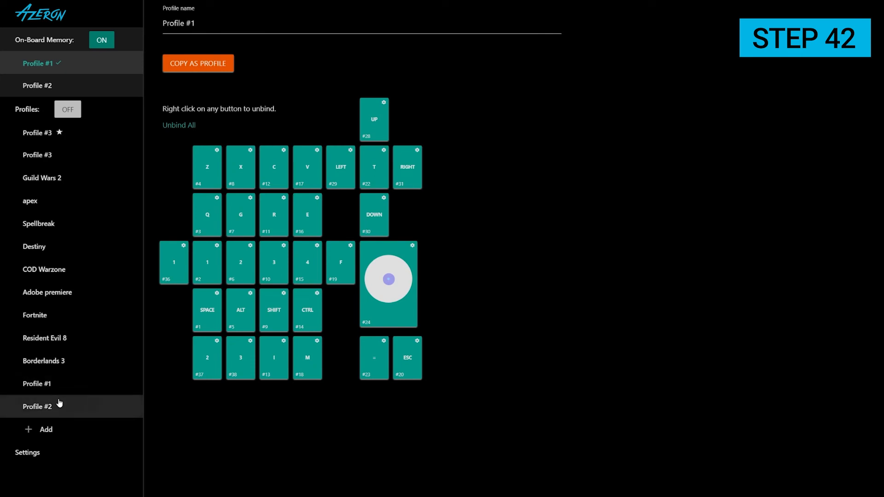
left_click(37, 407)
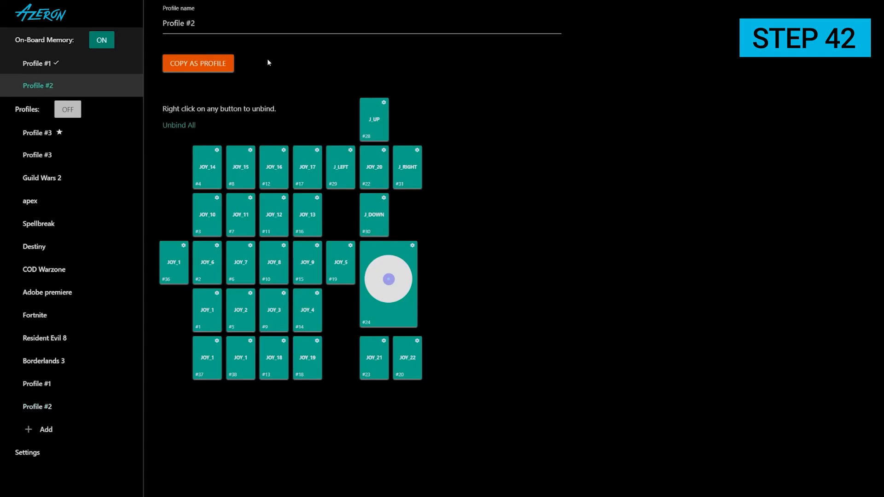
left_click(27, 453)
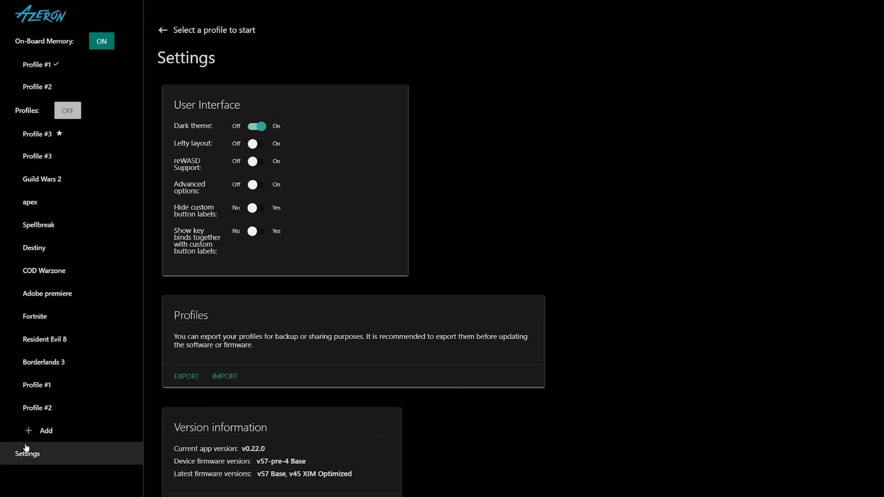
Run the guided joystick calibration and save center offset -3 2, deadzones 10 and 312.
scroll("down", 3)
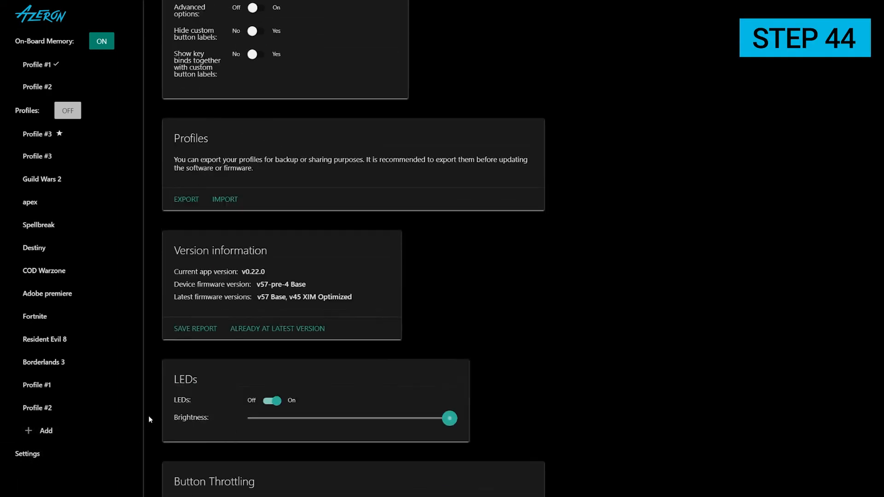
scroll("down", 3)
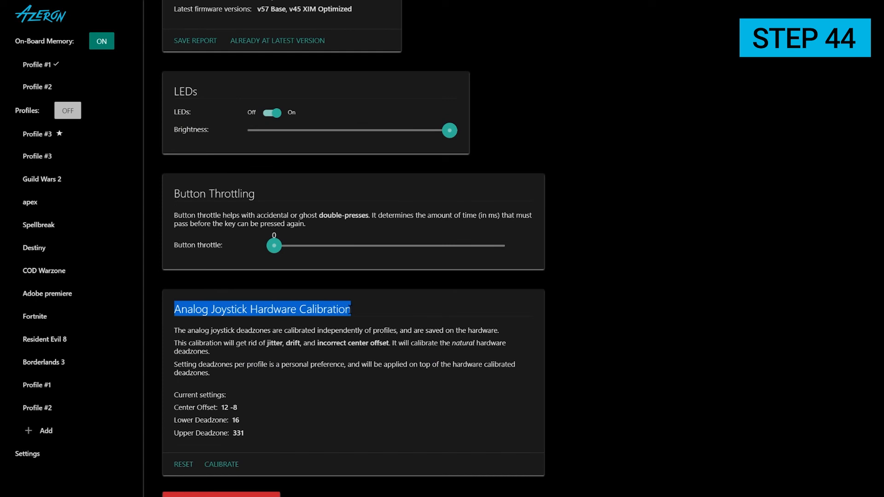
mouse_move(224, 458)
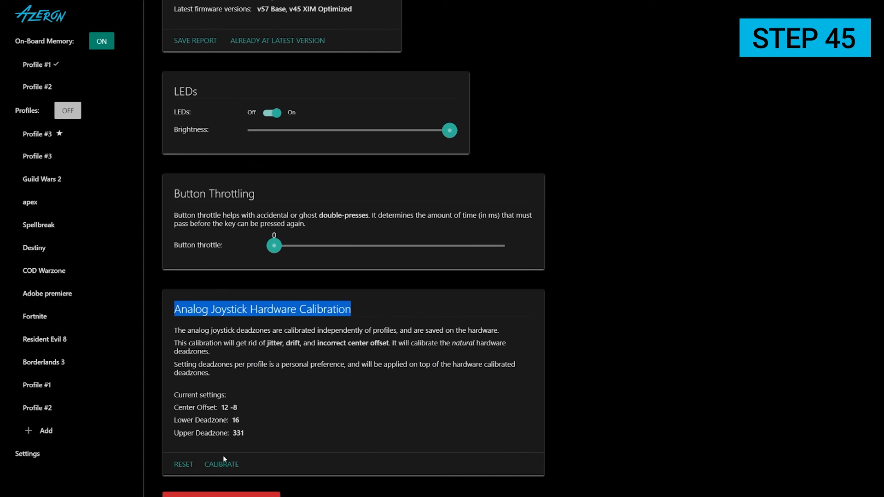
left_click(220, 464)
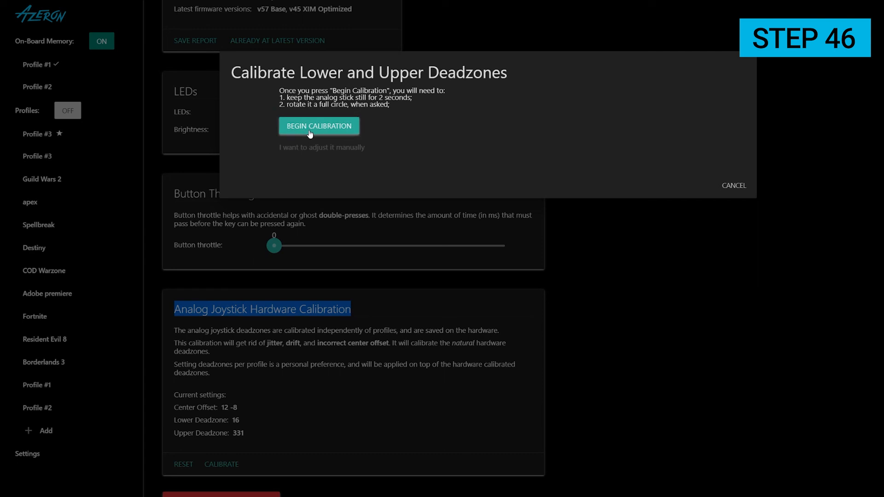
left_click(318, 125)
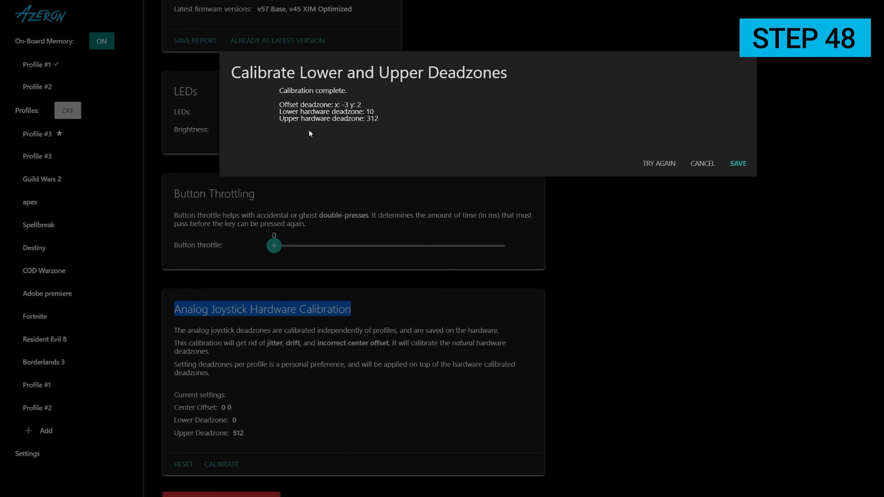
mouse_move(347, 137)
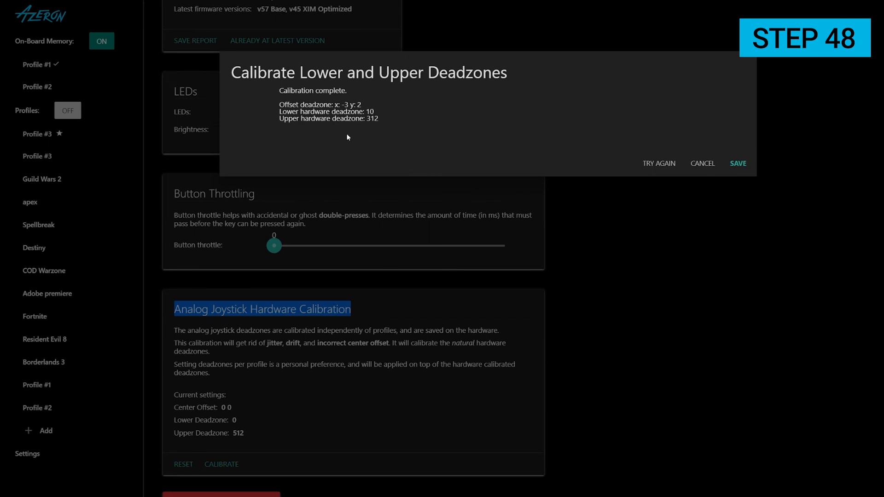
left_click(737, 163)
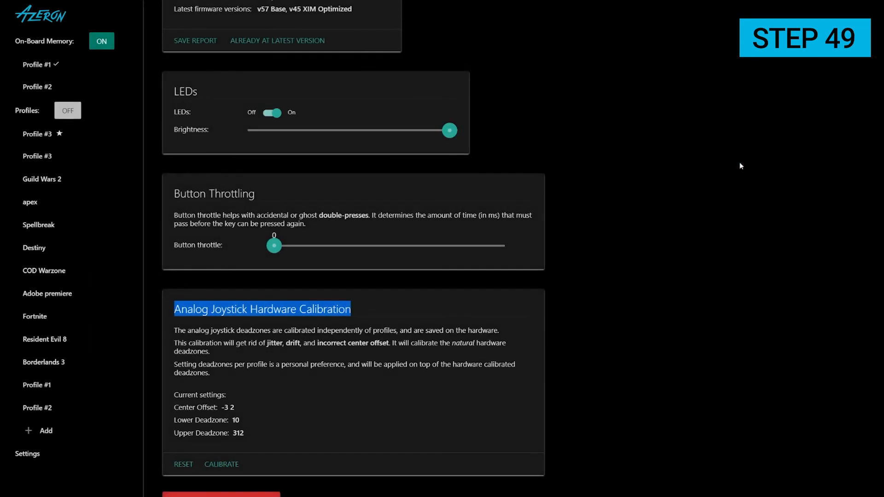